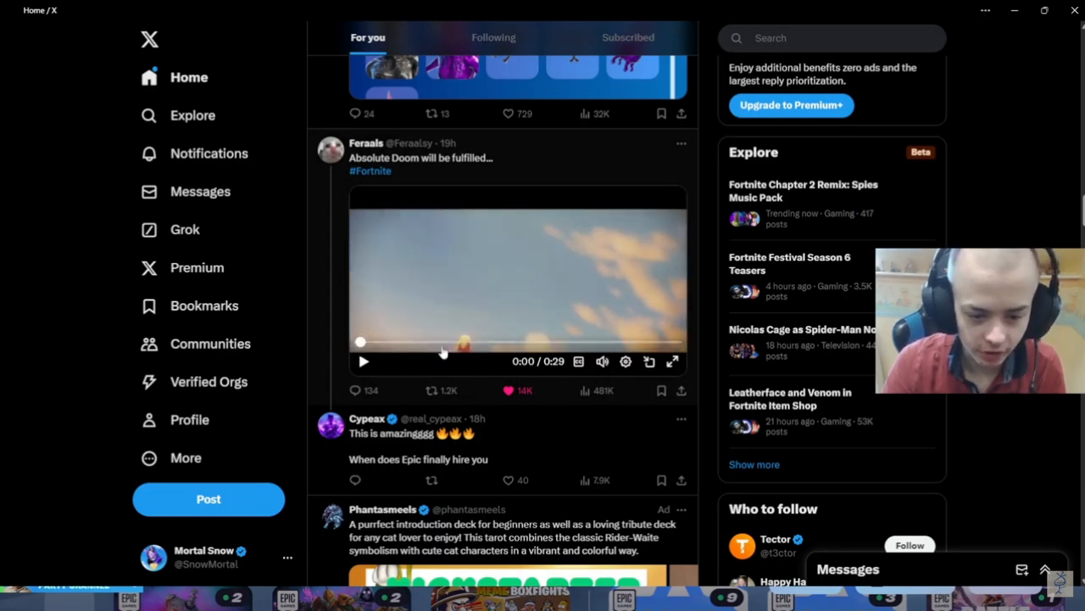
- Show the #Fortnite post's video fullscreen with its playback speed and video quality menu open
{"action": "left_click", "coordinate": [672, 362]}
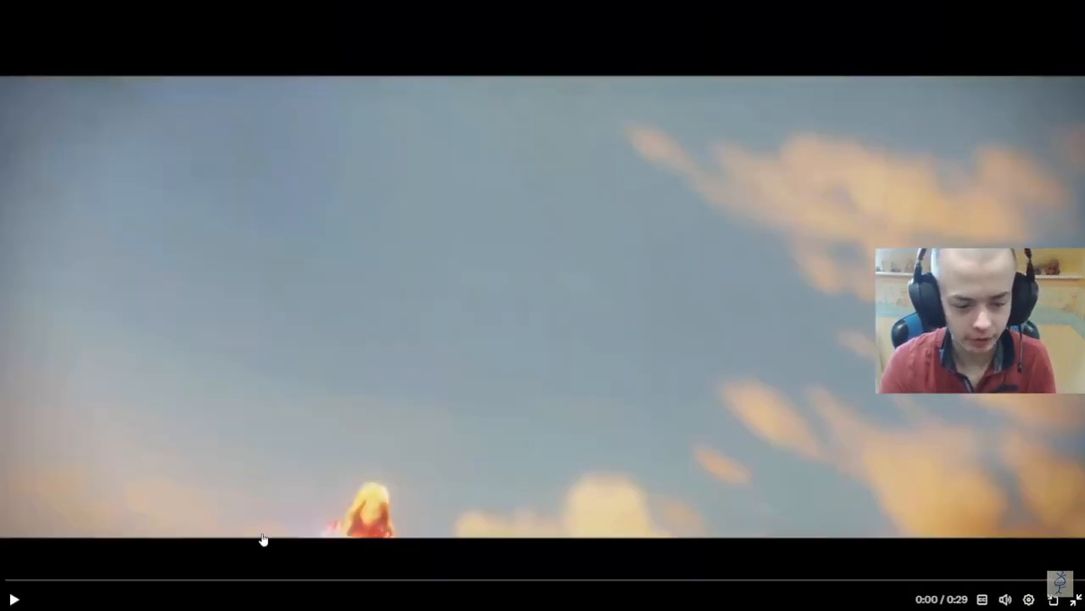
{"action": "left_click", "coordinate": [1027, 598]}
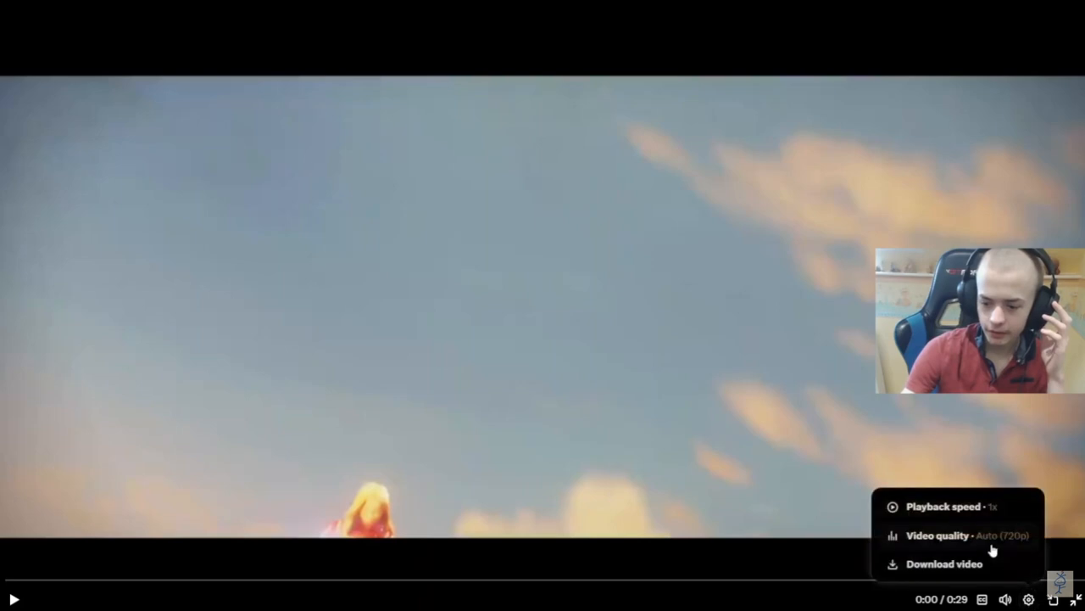